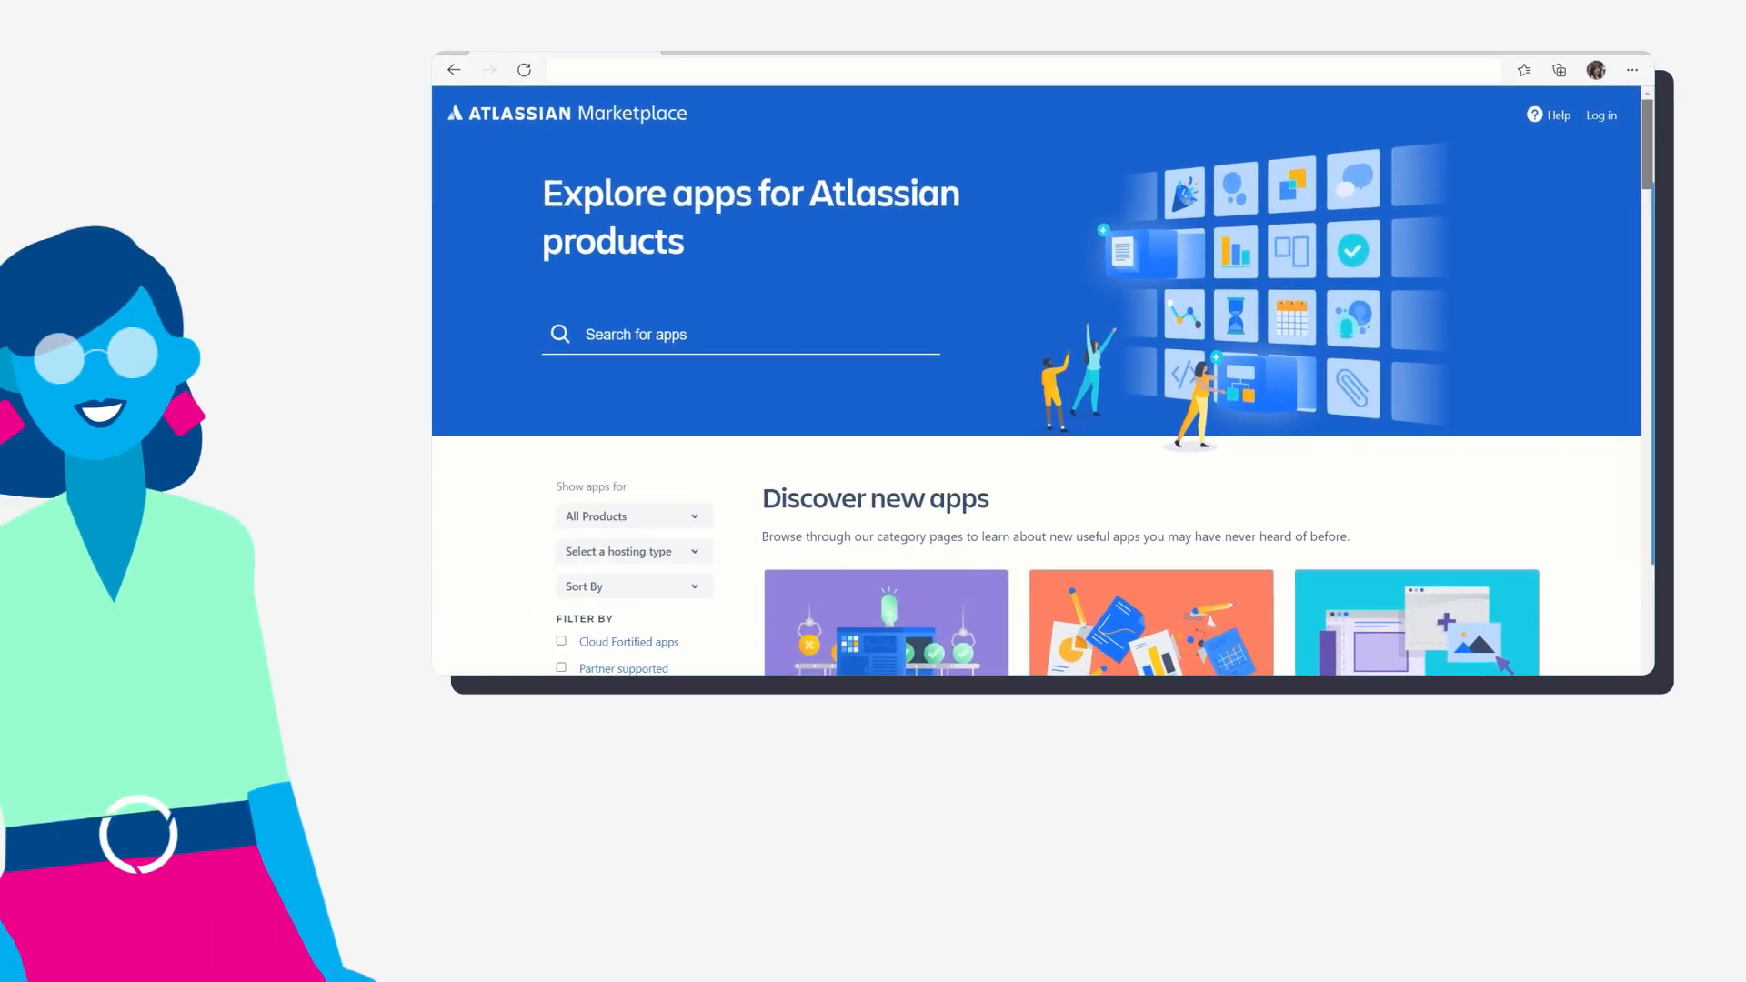
Search 'Time track' and show the 2021 Technology Roadmap as swimlanes grouped by status.
scroll("down", 3)
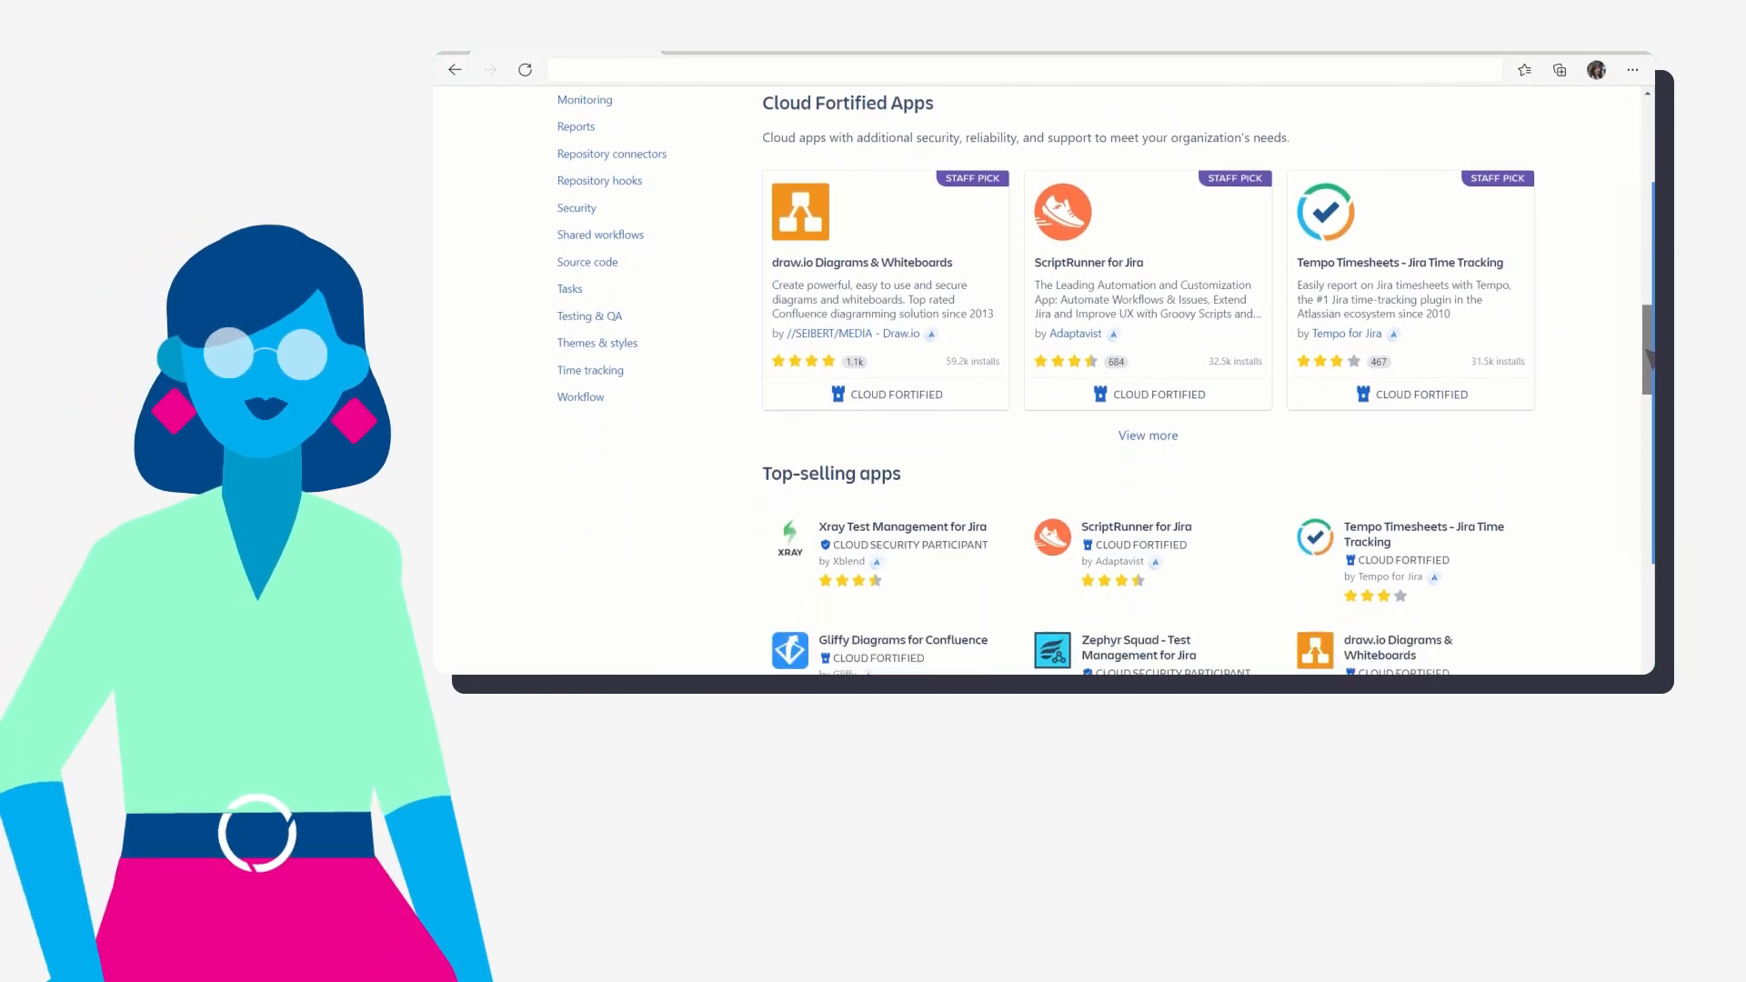
scroll("down", 3)
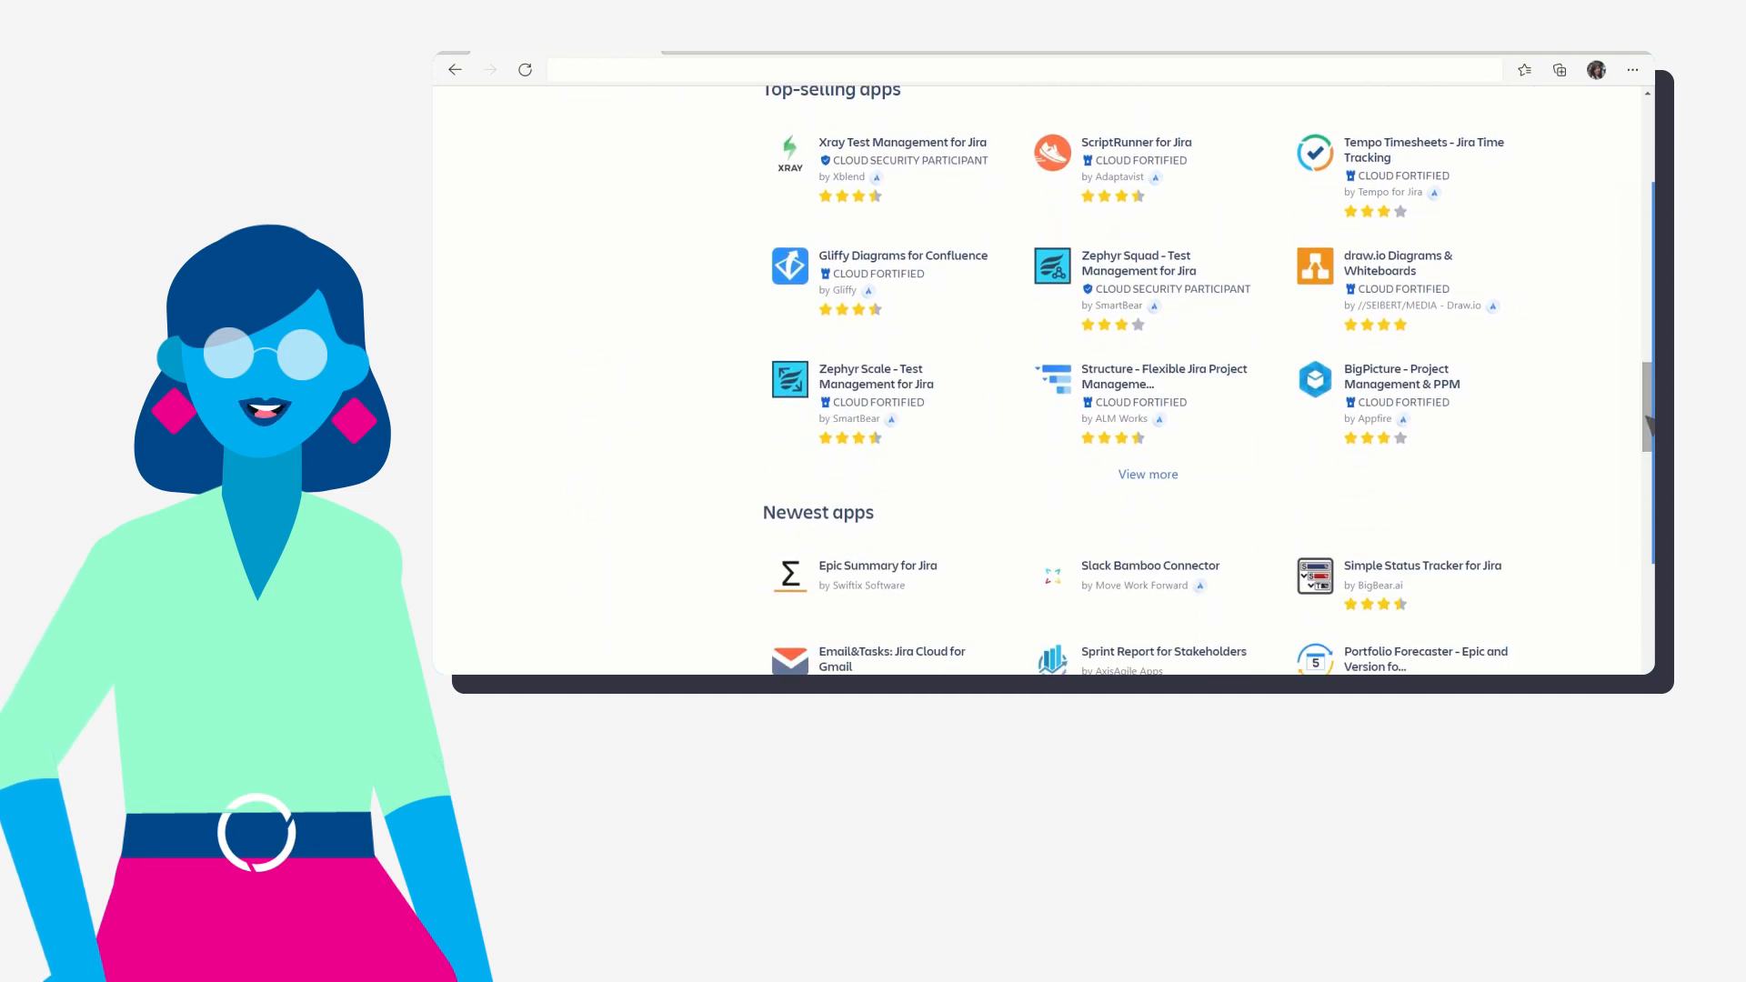
scroll("up", 3)
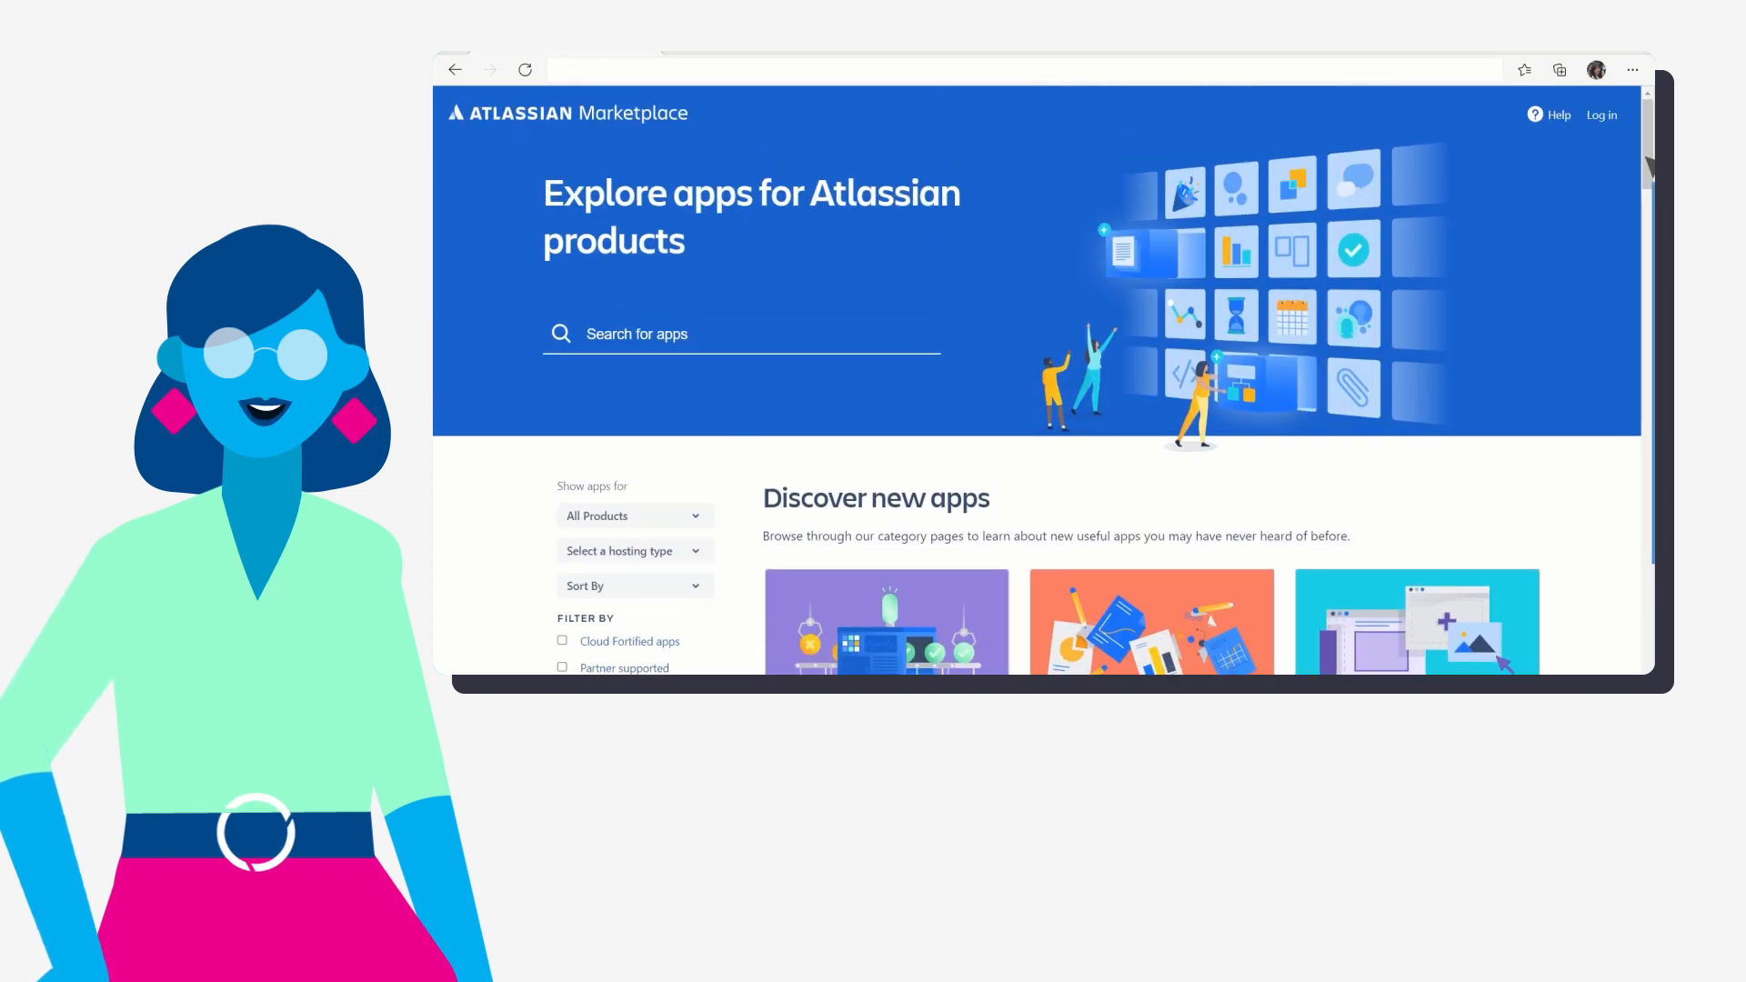
mouse_move(1275, 480)
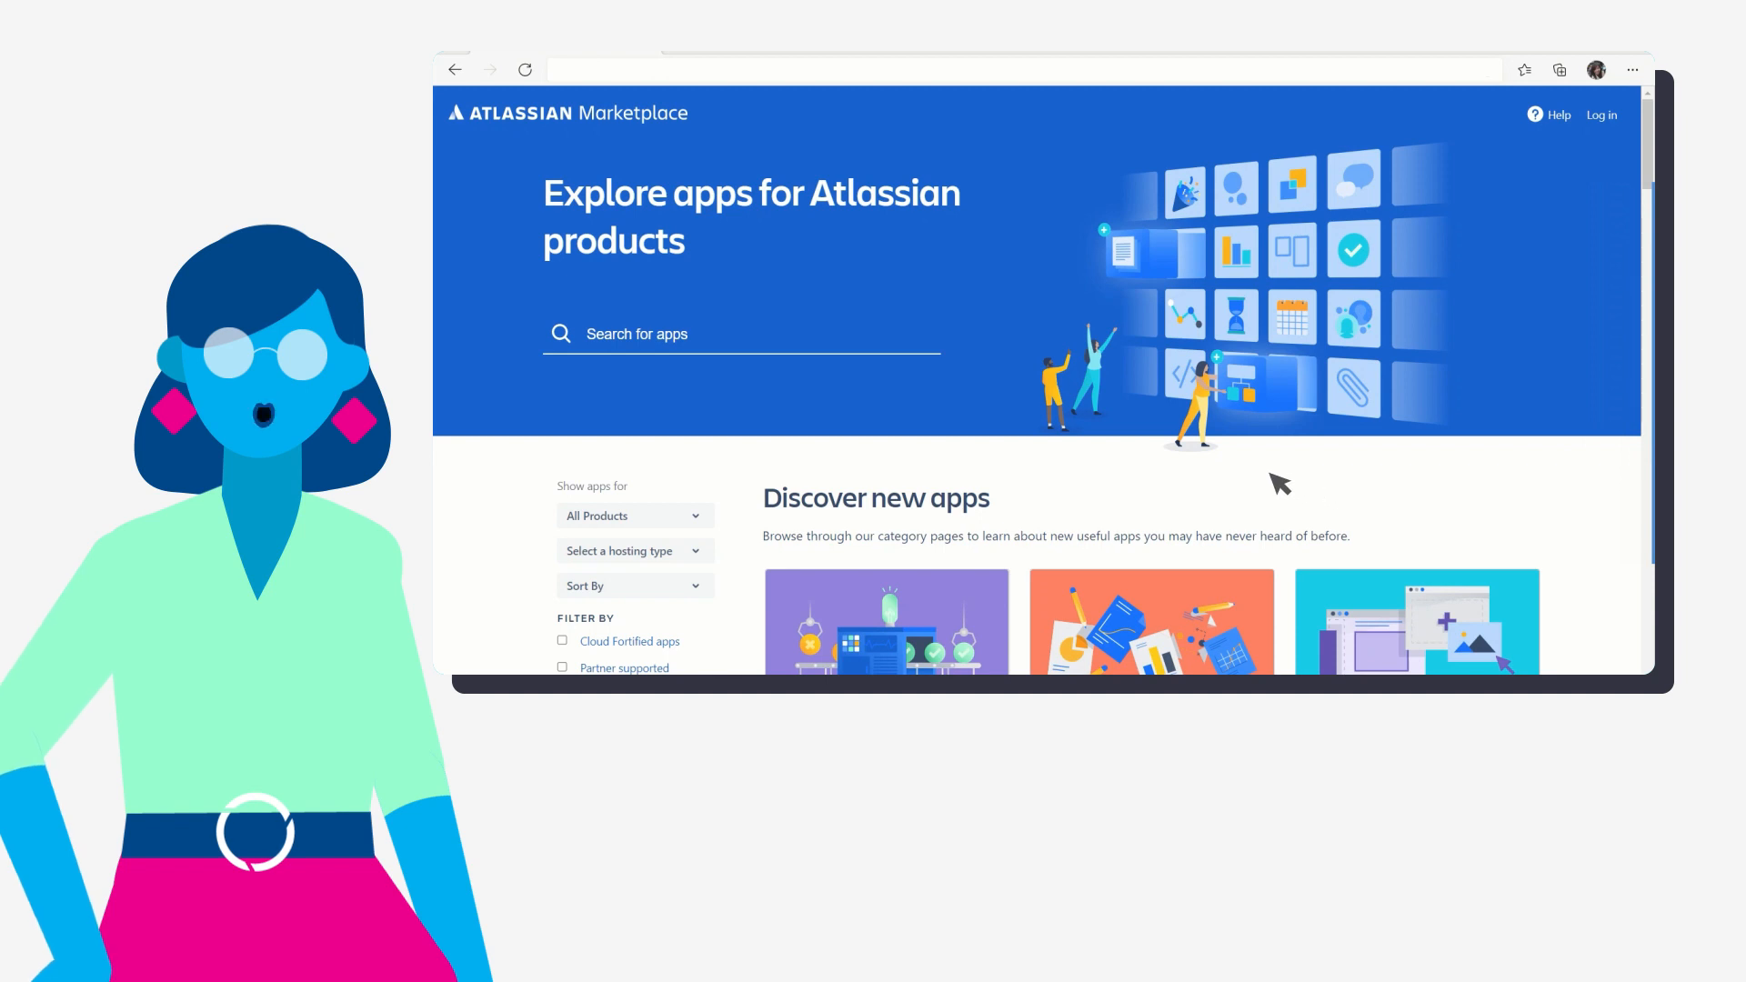
type("Time track")
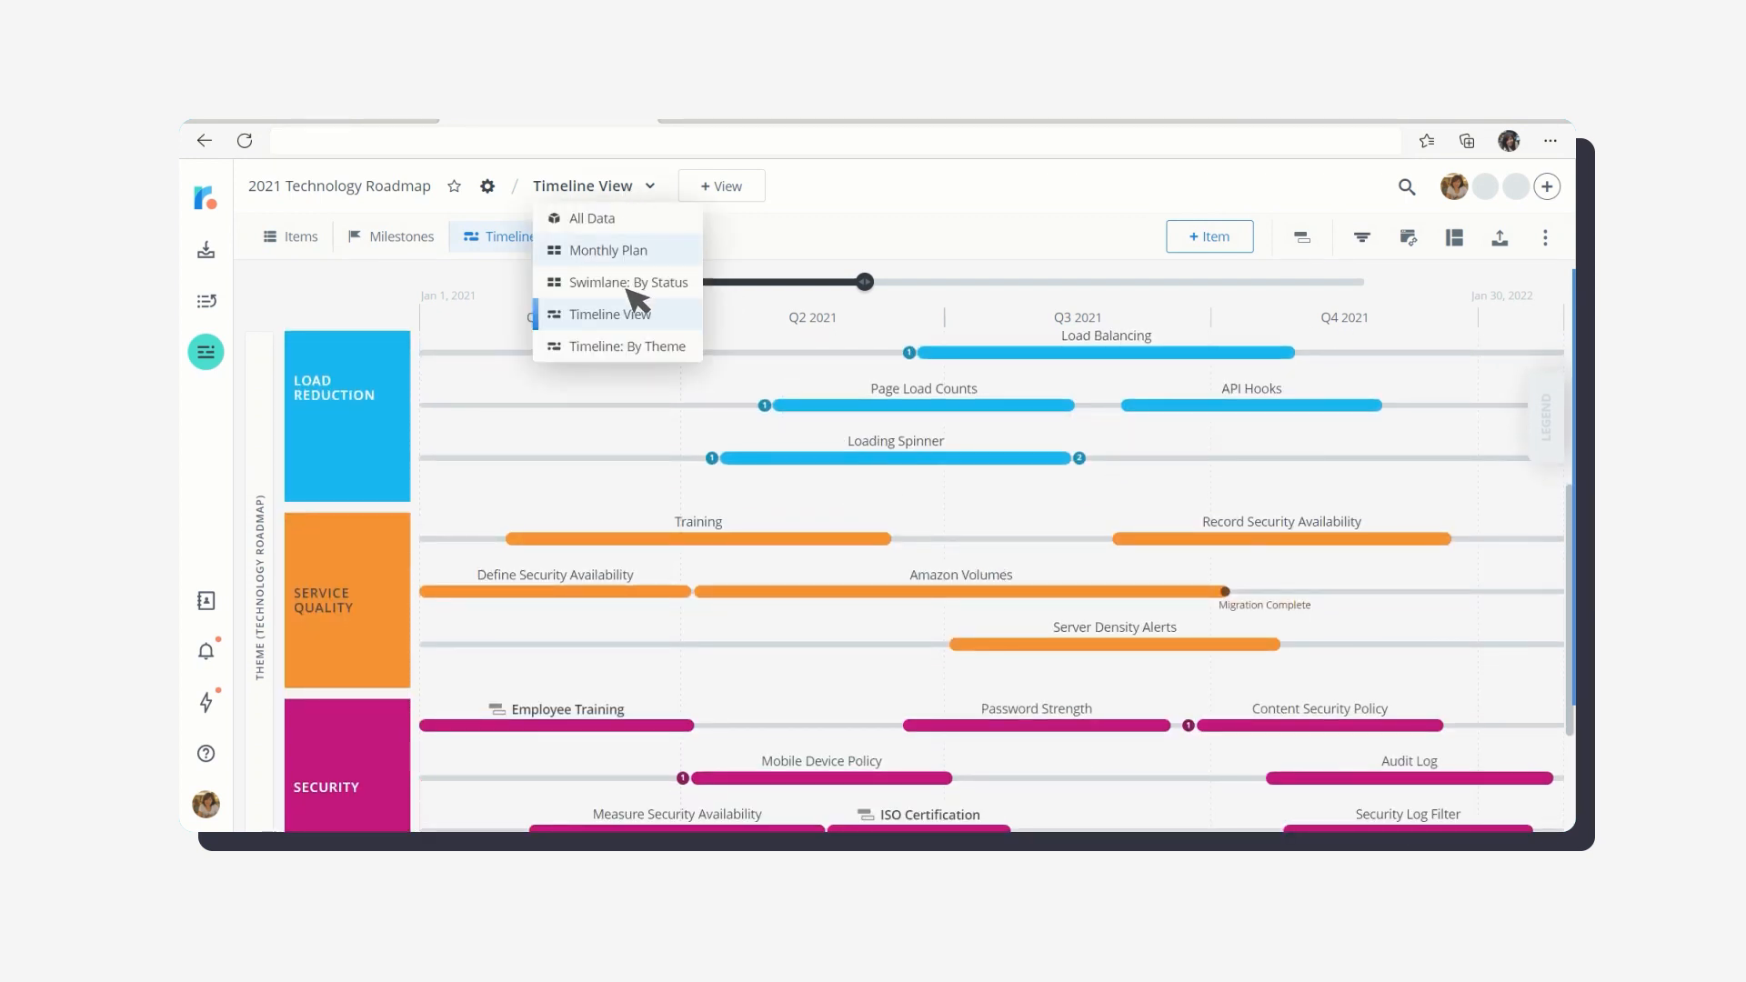
left_click(629, 282)
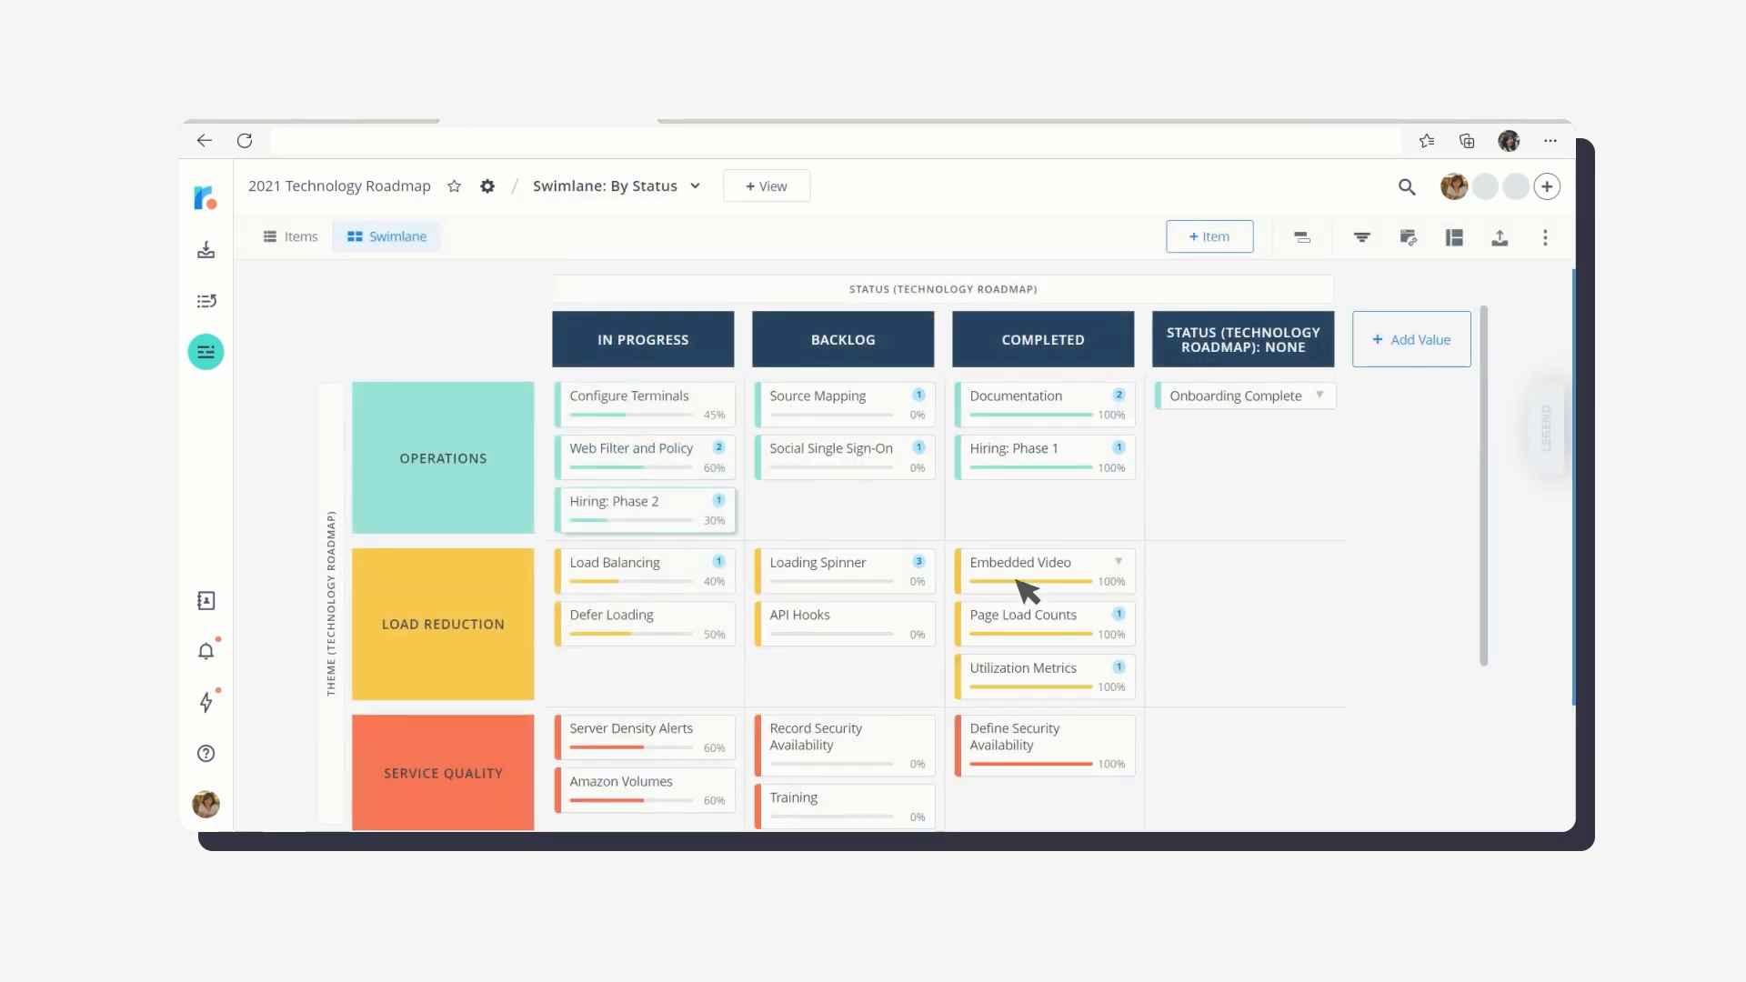
scroll("down", 3)
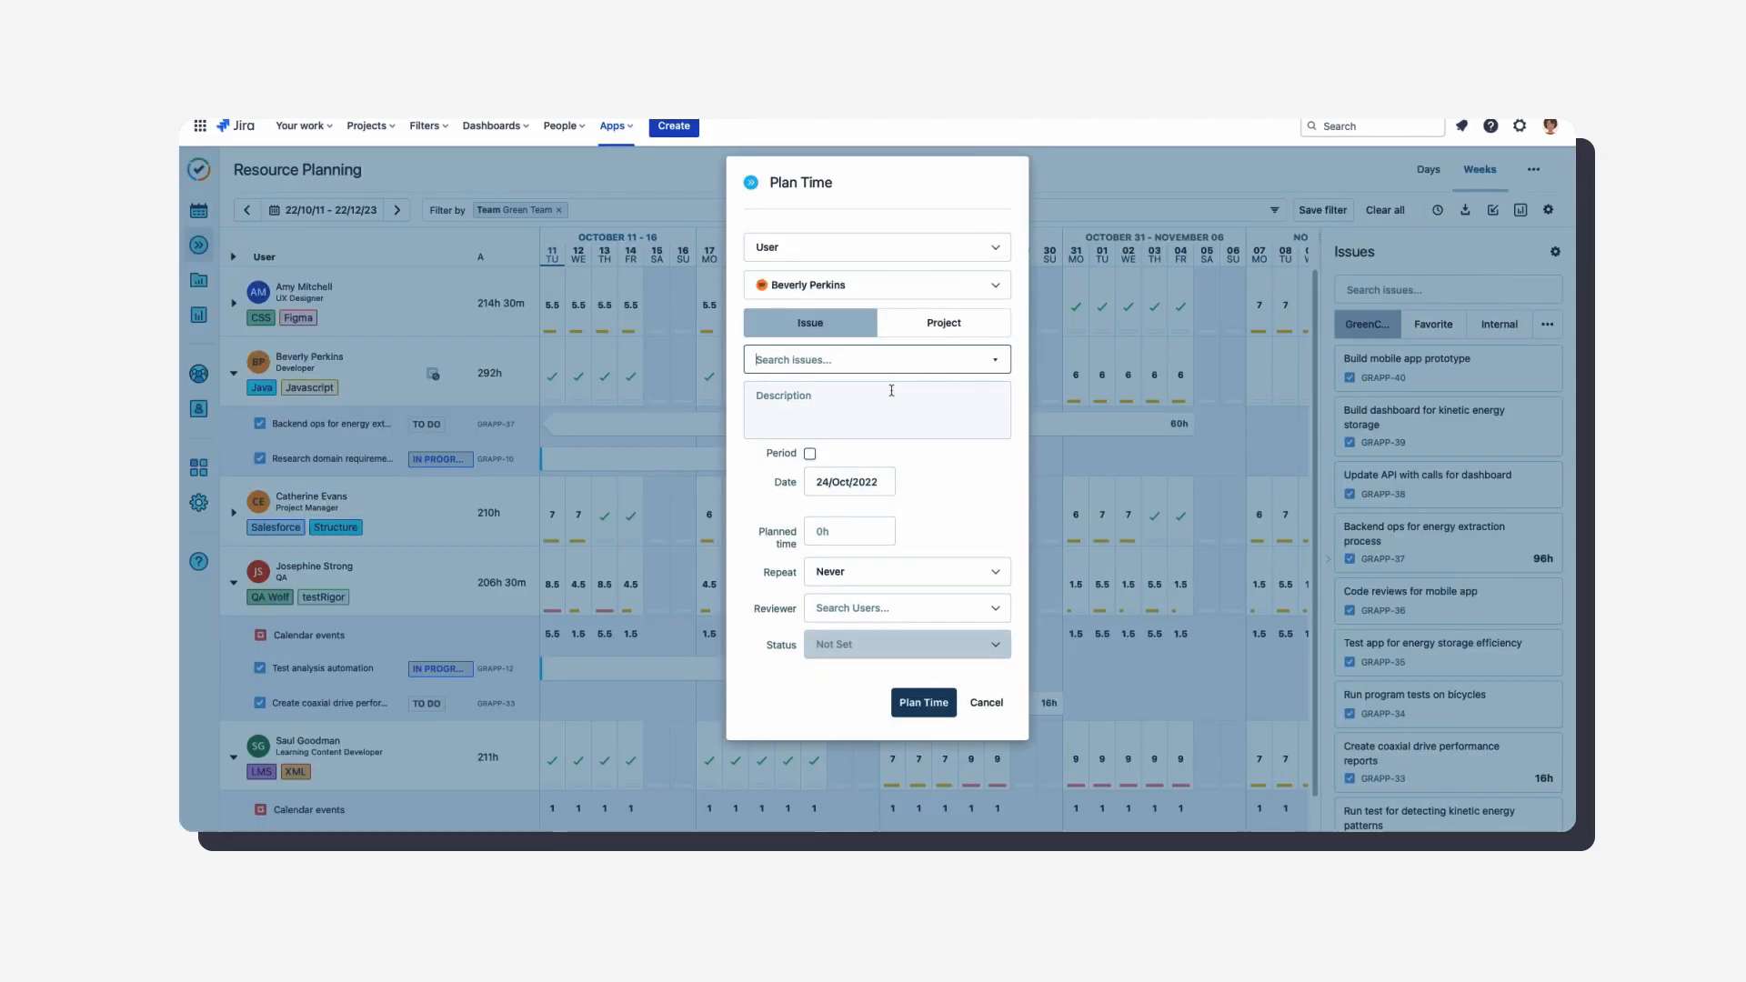
Pick GRAPP-39, Build dashboard for kinetic energy storage, and go to the Planned time field.
left_click(875, 359)
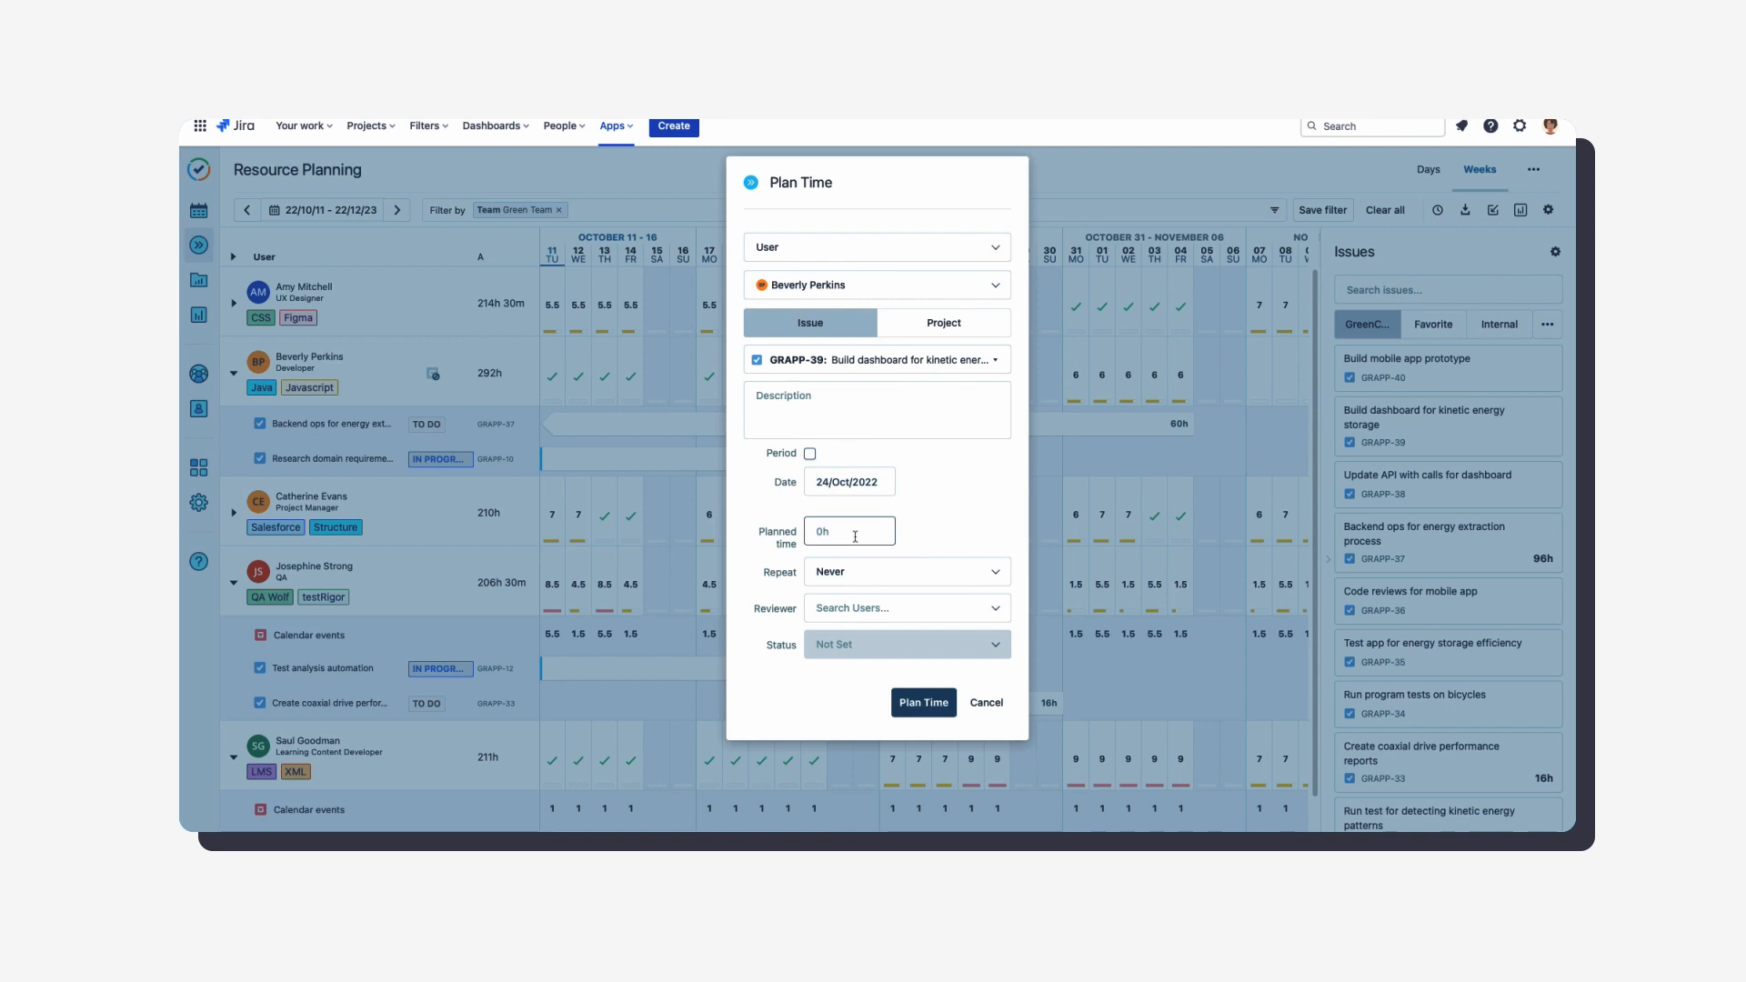
left_click(923, 702)
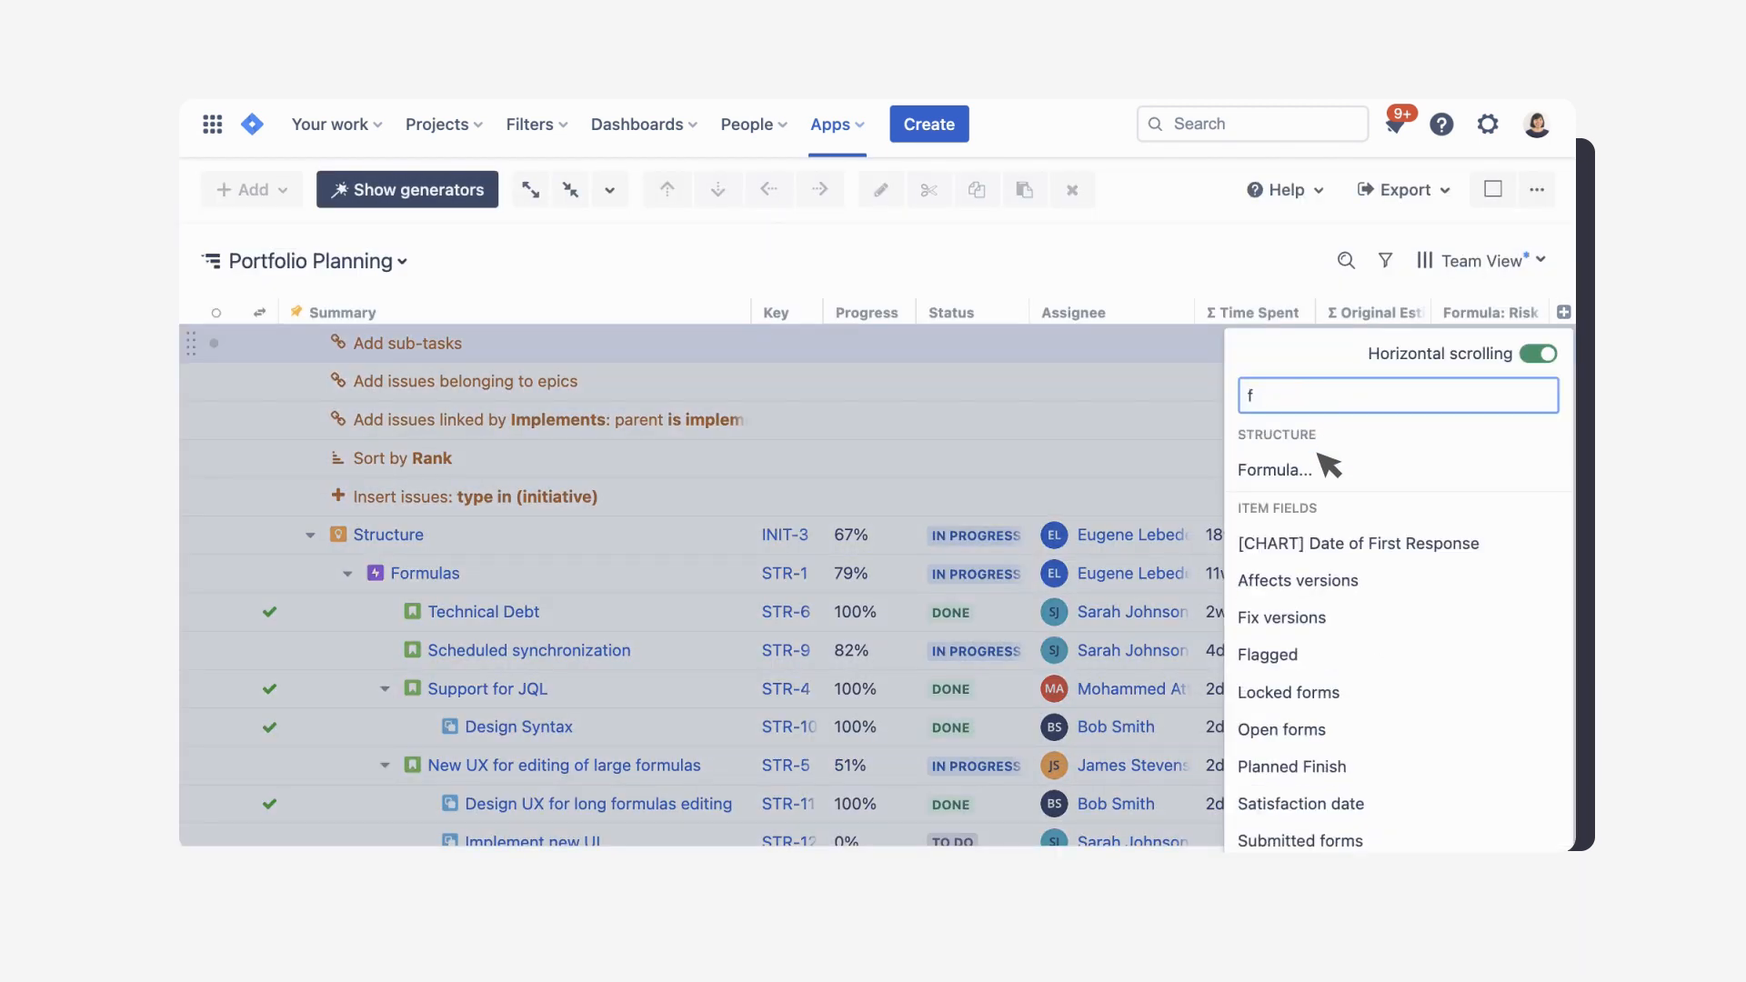
Add a Formula column: IF timeSpent > originalEstimate : "over work estimate".
left_click(1273, 469)
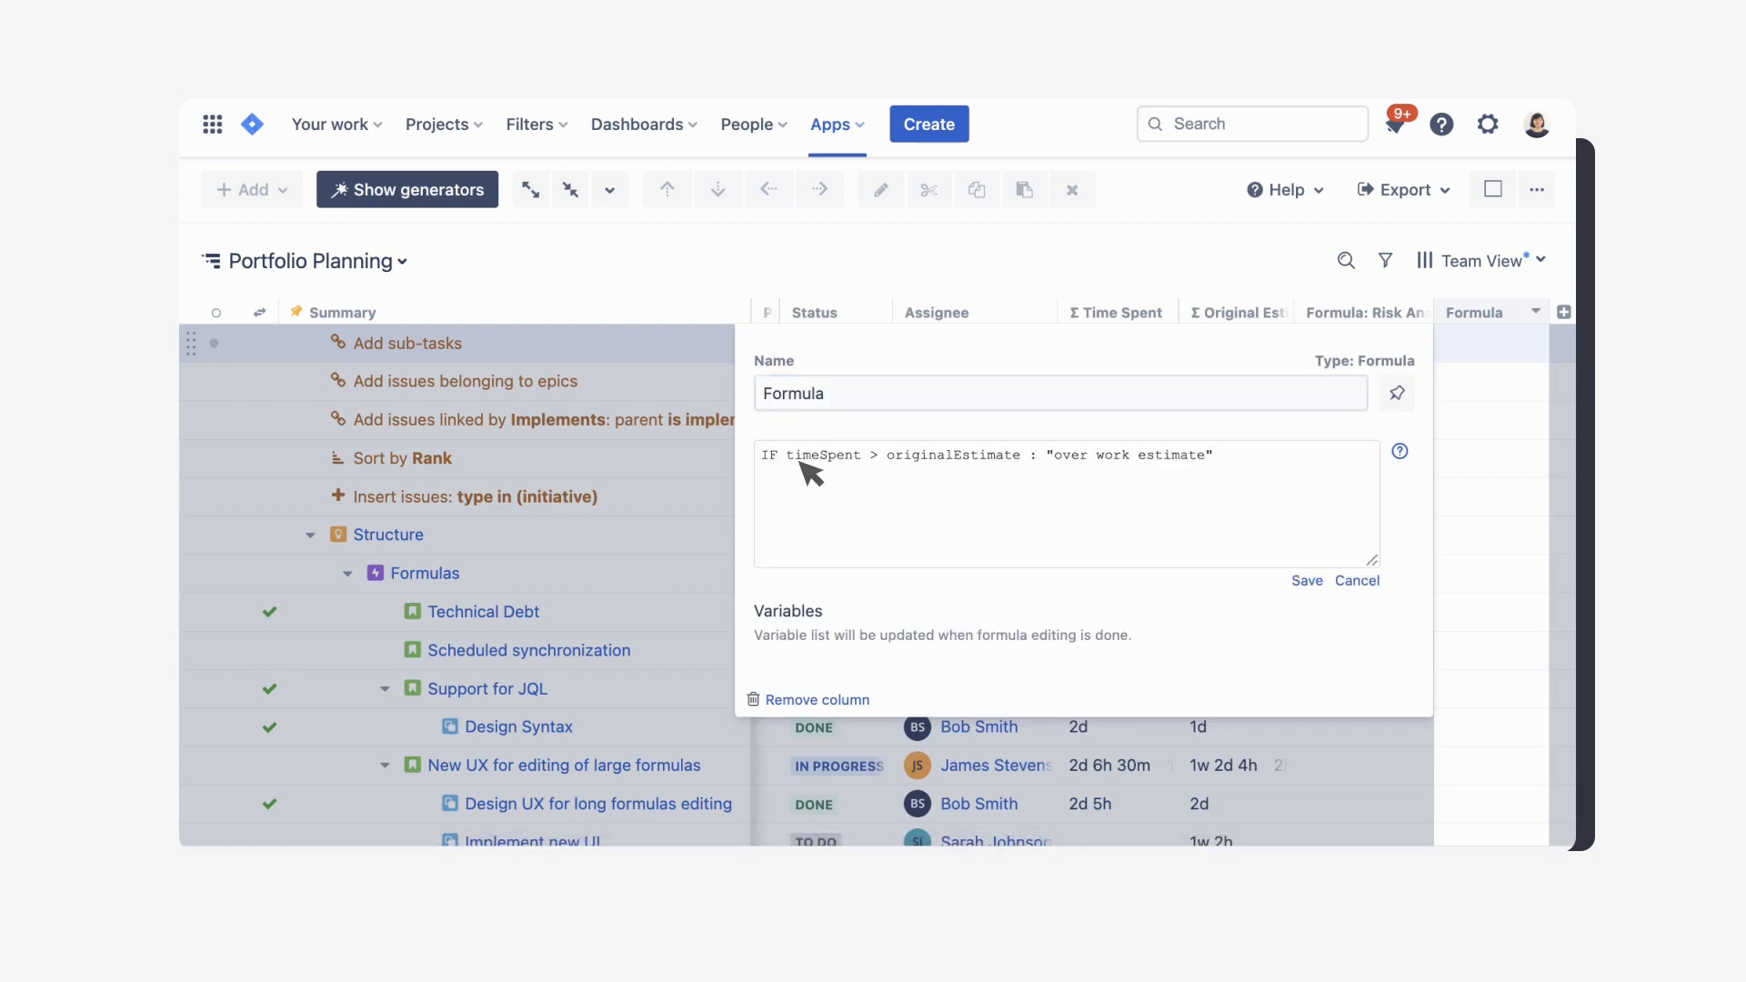
left_click(1306, 582)
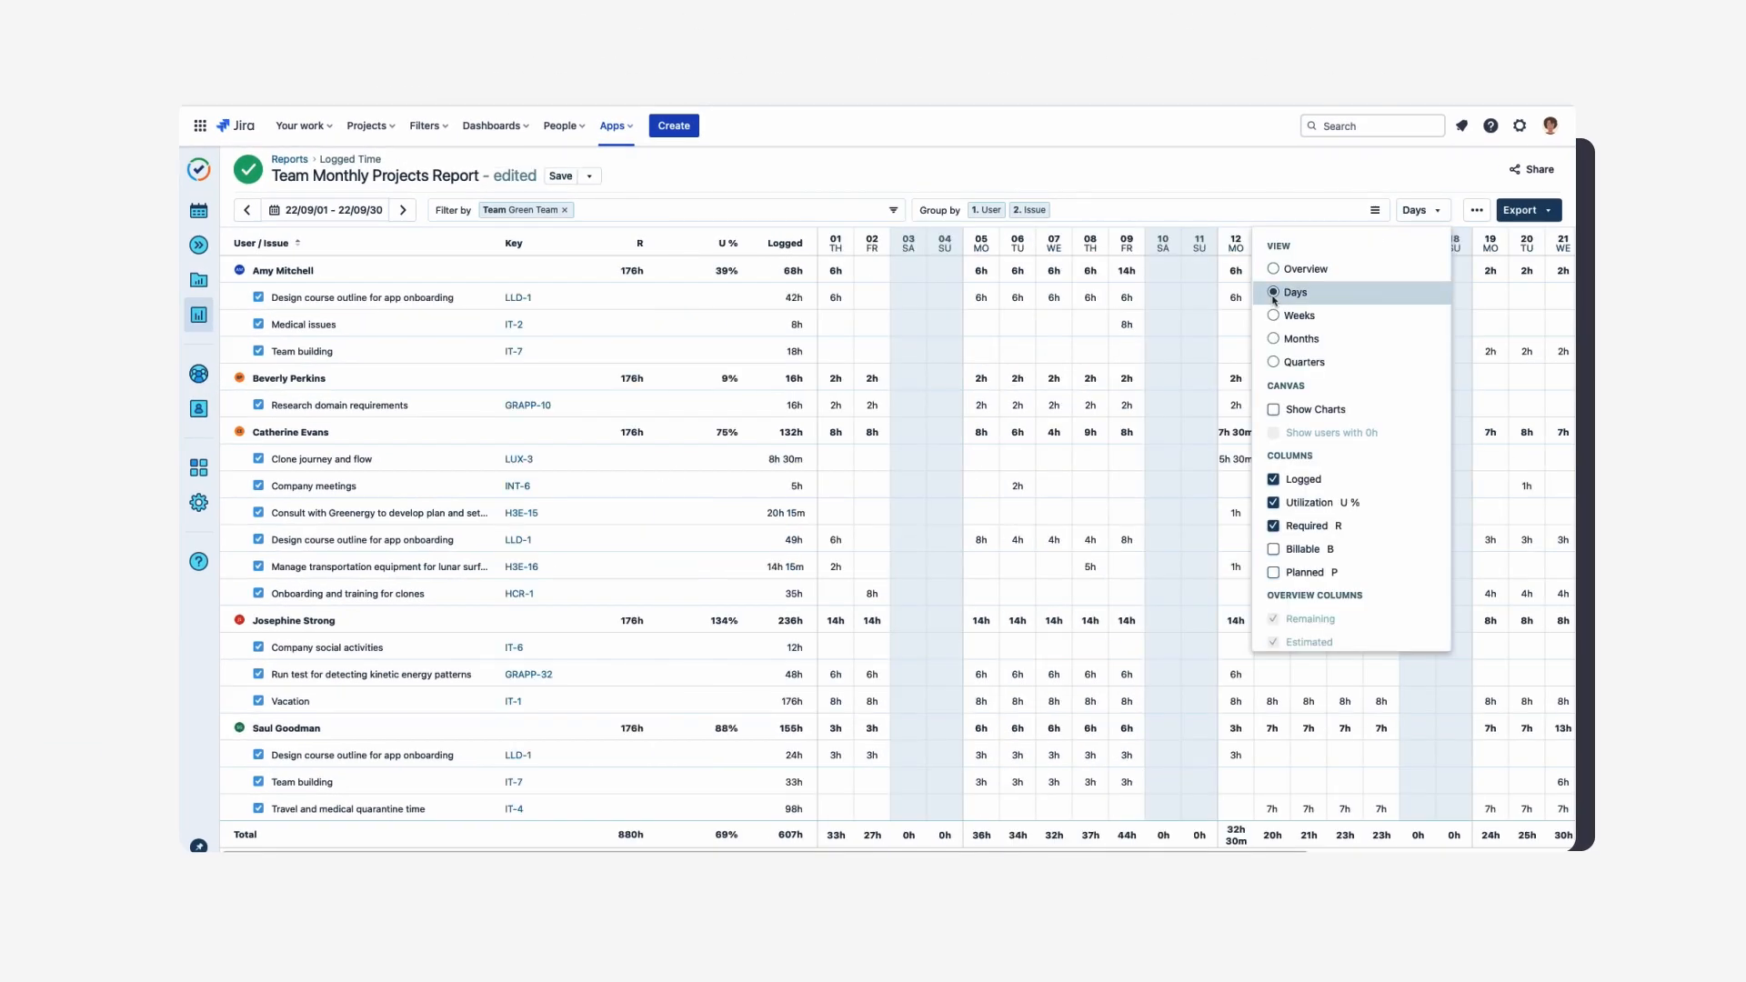
Show the report by Days, then view Lunar Sustainability's budget and actual costs in Cost Tracker.
left_click(1274, 409)
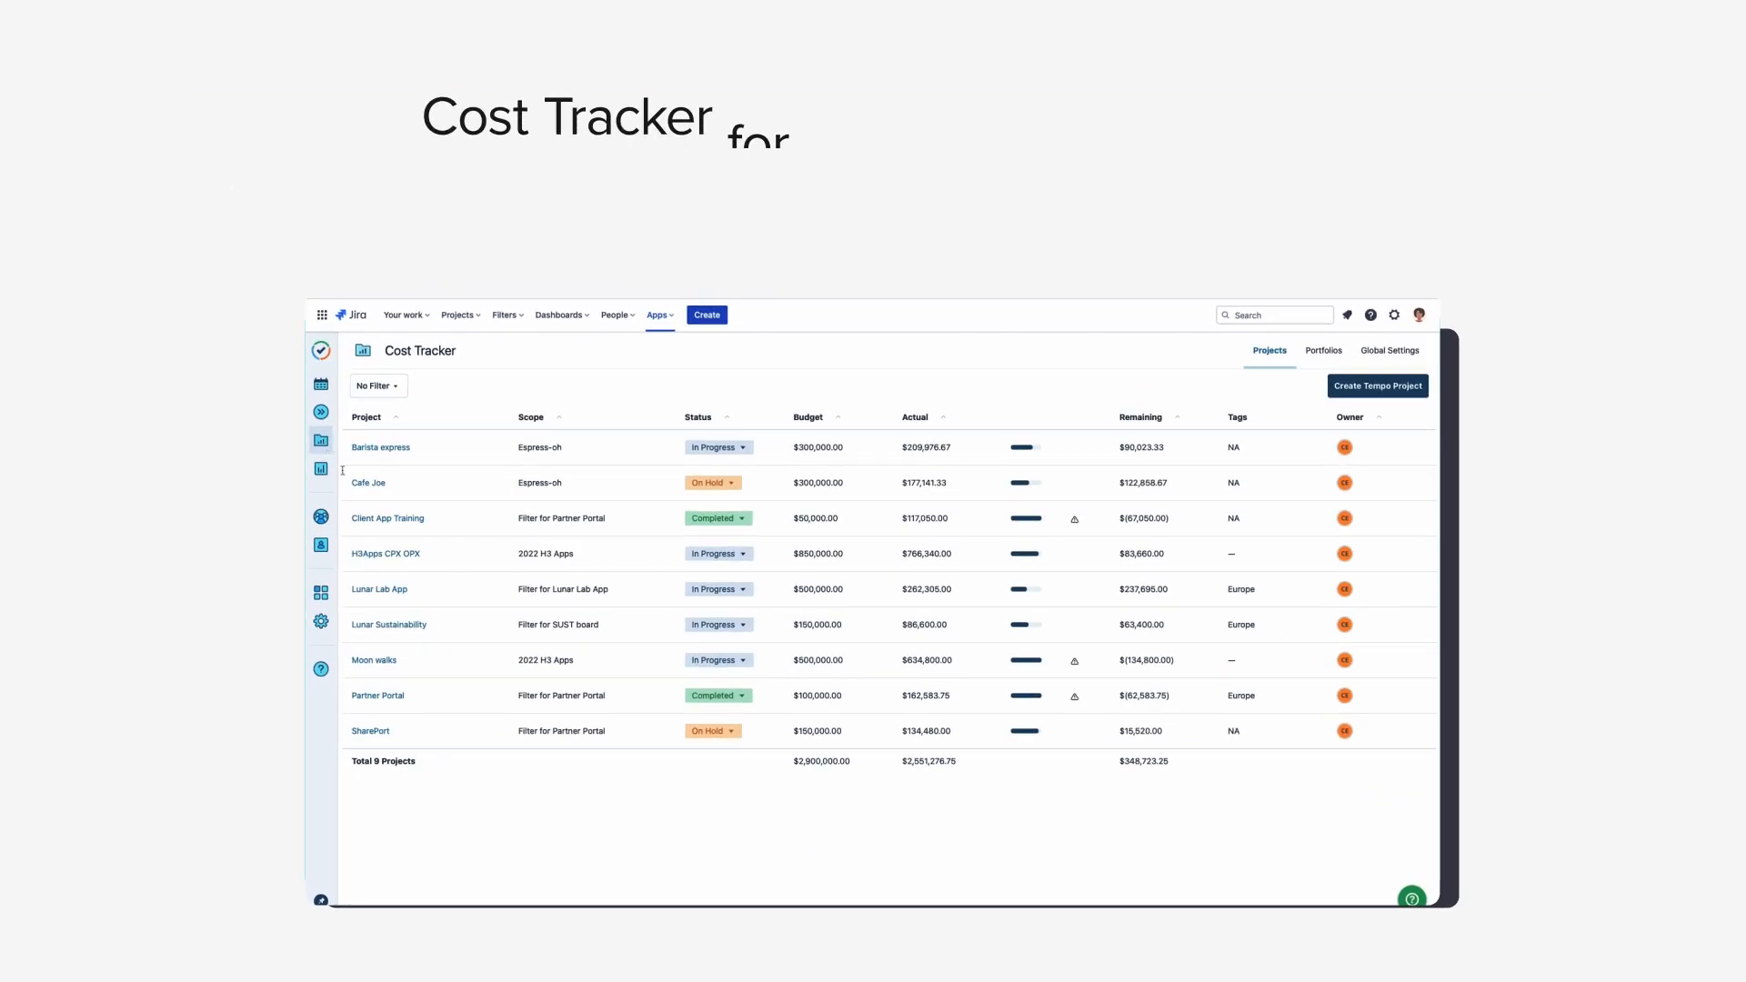
left_click(390, 626)
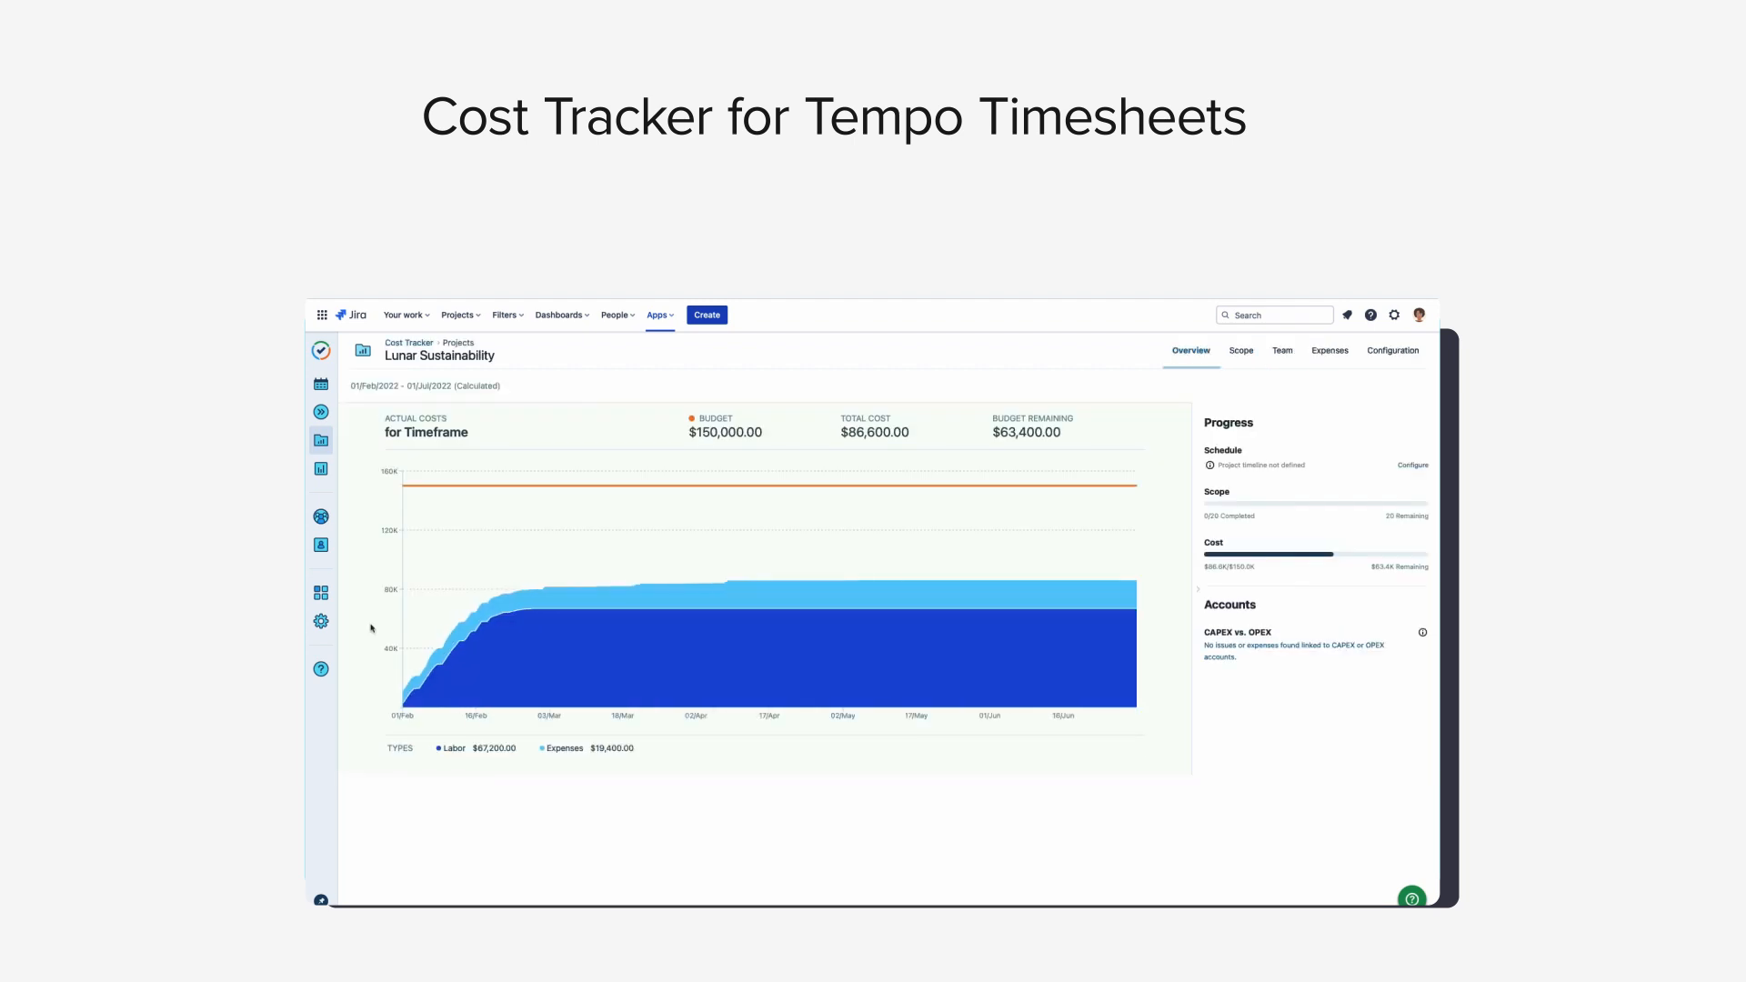